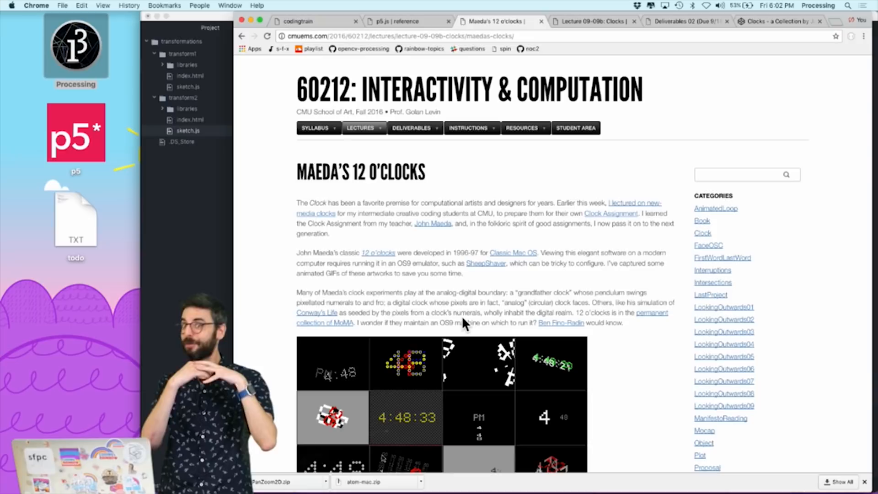
Scroll the Deliverables 02 page down to the '2. A Clock.' section
{"action": "scroll", "scroll_direction": "down", "scroll_amount": 3}
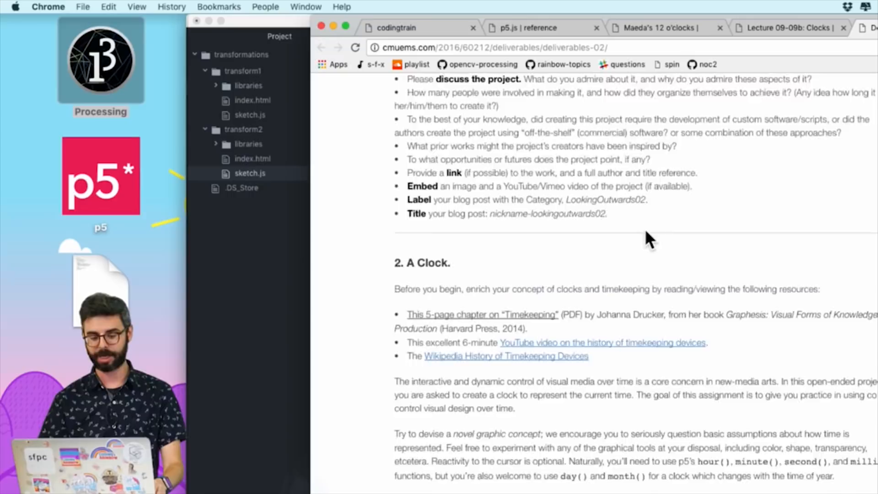
{"action": "scroll", "scroll_direction": "down", "scroll_amount": 3}
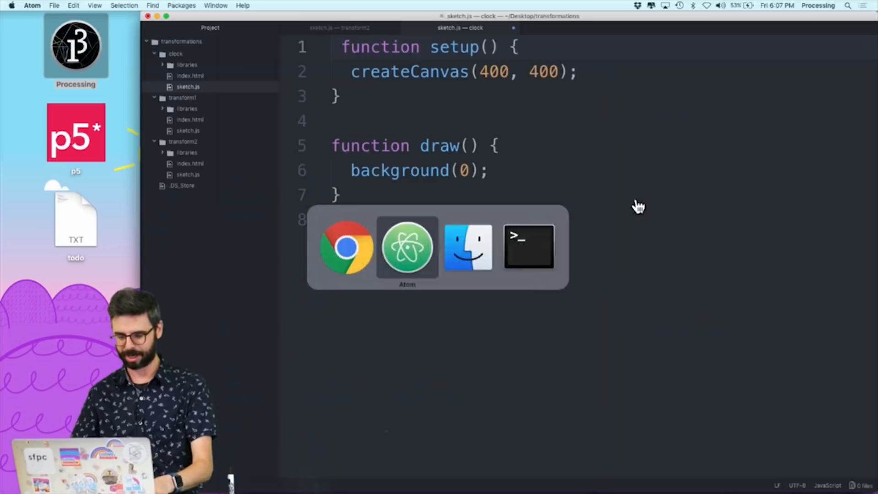
Declare hour, minute and second variables in draw() and start the white fill call
{"action": "type", "text": "let hour = hours"}
{"action": "type", "text": "let sc = second();"}
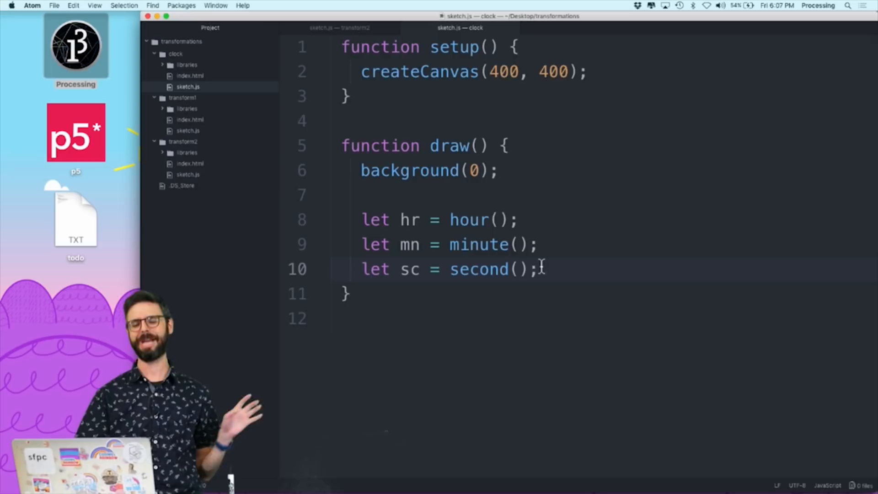
{"action": "type", "text": "fill(255);"}
{"action": "type", "text": "text("}
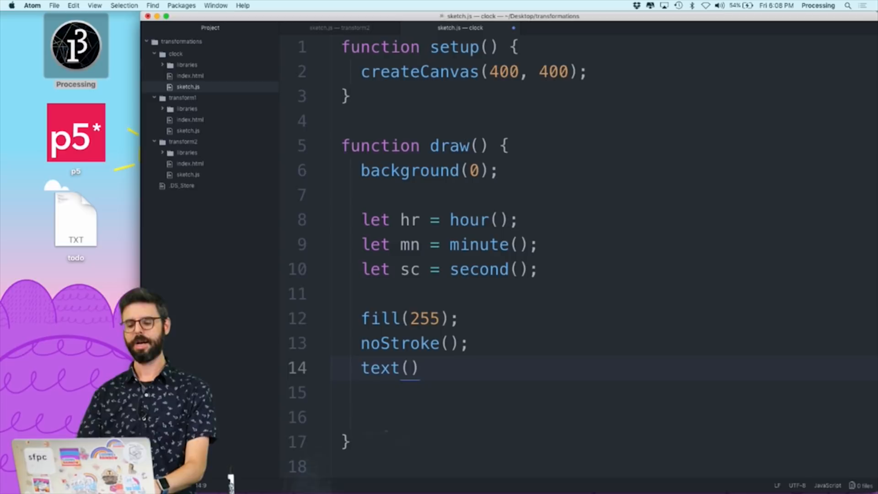
Write text(hr + ':' + mn + ':' + sc, 10, 200) to print the time on the canvas
{"action": "type", "text": "hr + ':'"}
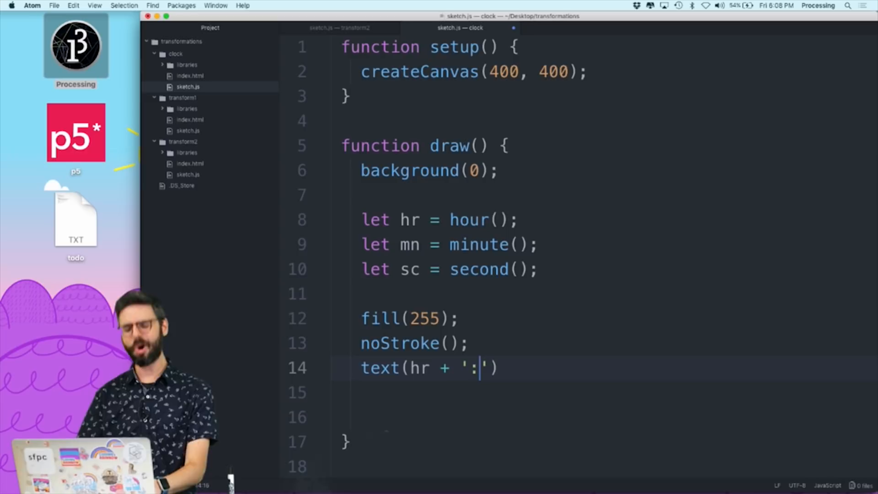
{"action": "type", "text": "+ mn + ':' +"}
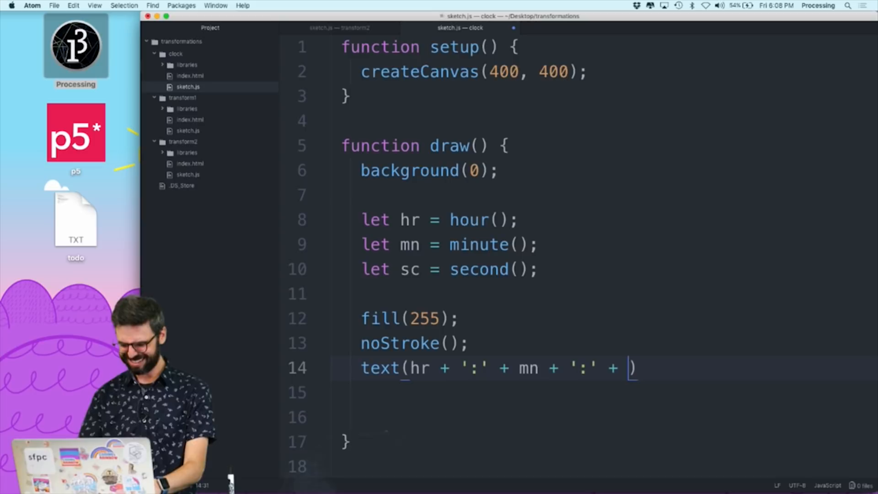
{"action": "type", "text": "sc, 10, 200);"}
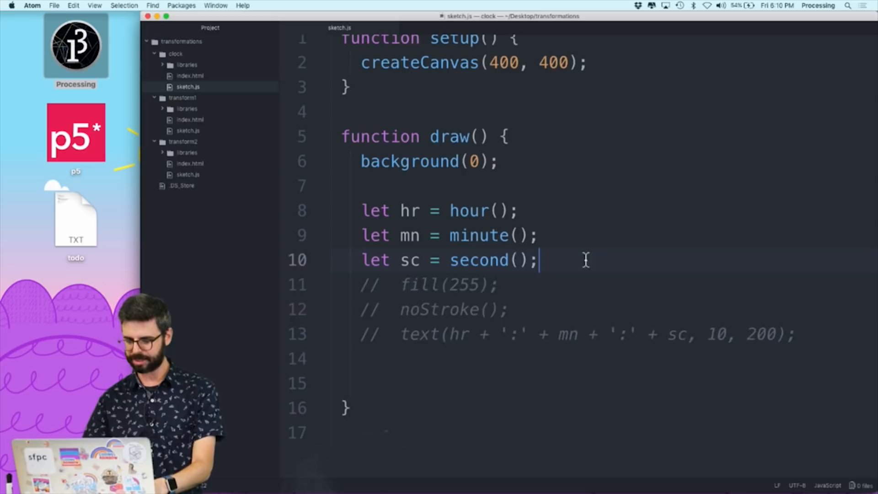
Add ellipse(200, 200, 300, 300) with noFill() for an unfilled circle outline
{"action": "type", "text": "ellipse(200, 200)"}
{"action": "type", "text": "no"}
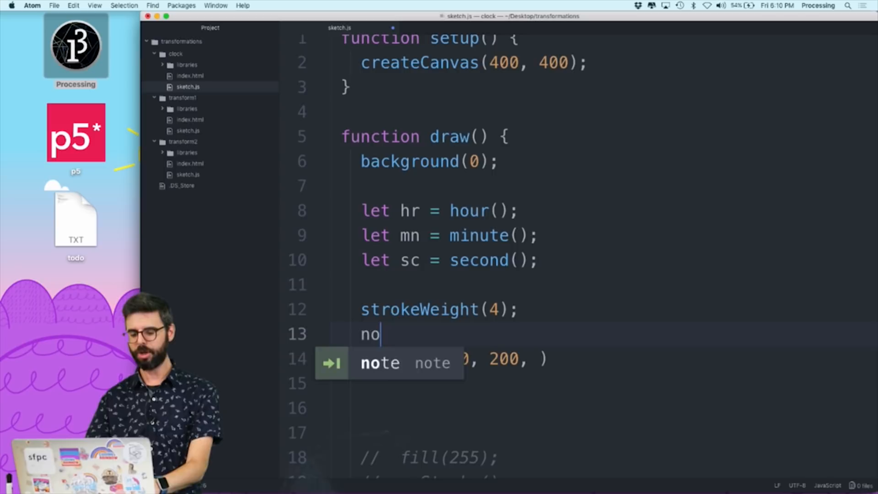
{"action": "type", "text": "Fill();"}
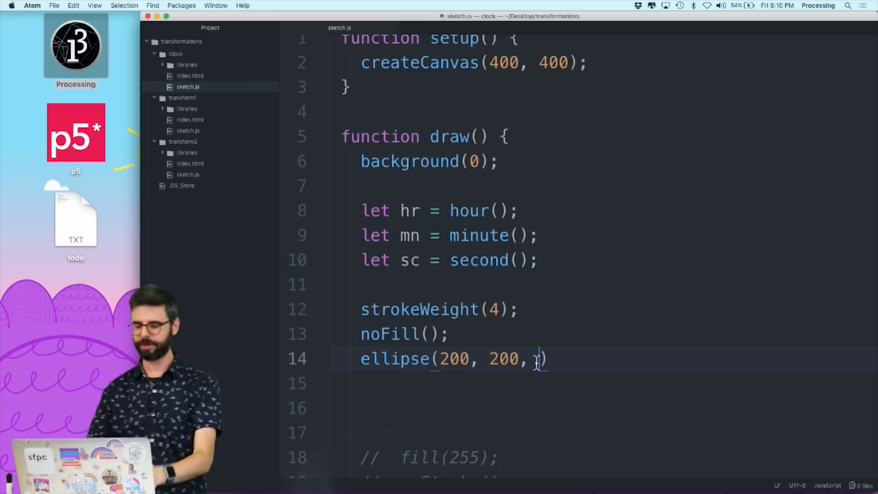
{"action": "type", "text": "300, 300"}
{"action": "left_click", "coordinate": [604, 408]}
{"action": "type", "text": "d"}
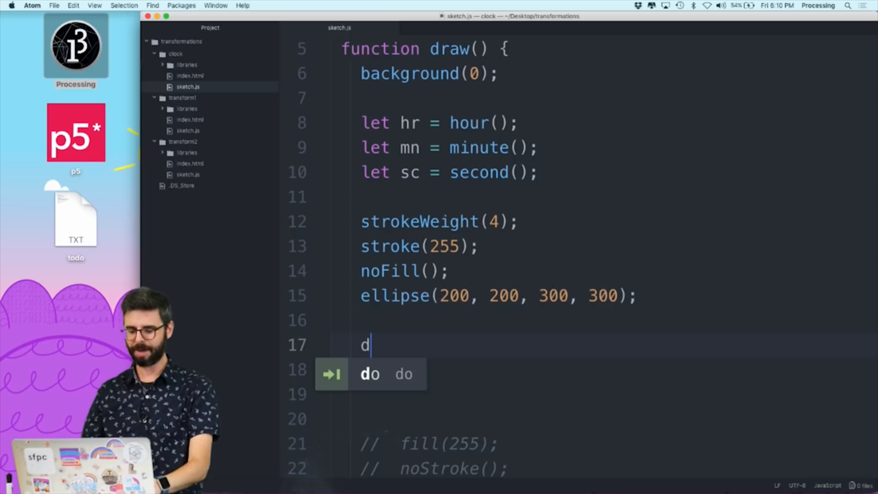
Add stroke(255,100,150), arc(200, 200, 300, 300, 0, 360) and angleMode(DEGREES) in setup
{"action": "type", "text": "troke(255,100,150)"}
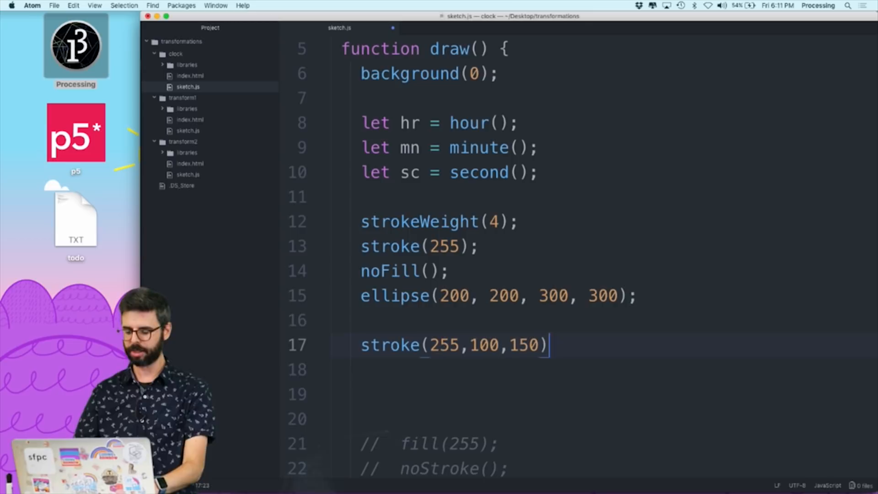
{"action": "type", "text": "arc()"}
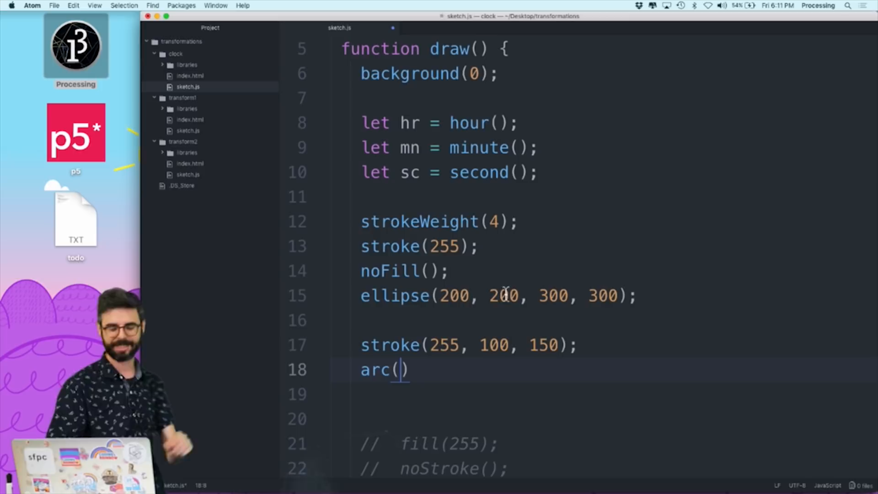
{"action": "type", "text": "200, 200, 300, 300, 0, 360"}
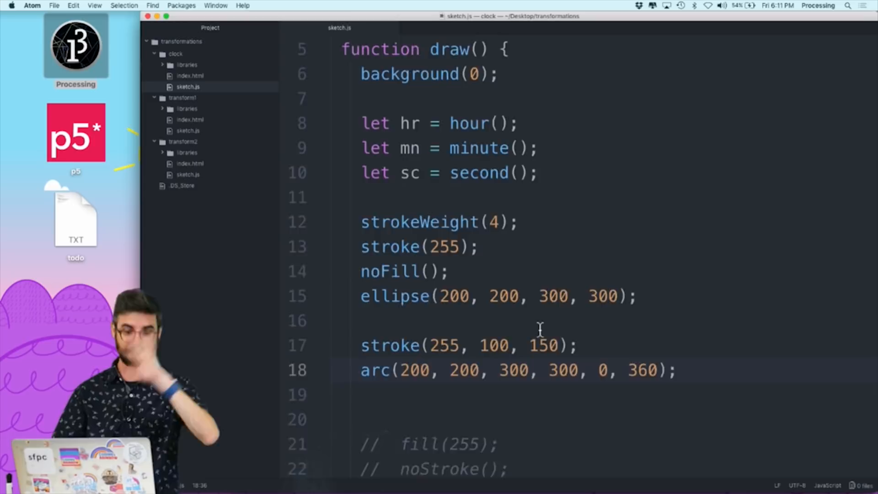
{"action": "type", "text": "angleMode(DEGREES)"}
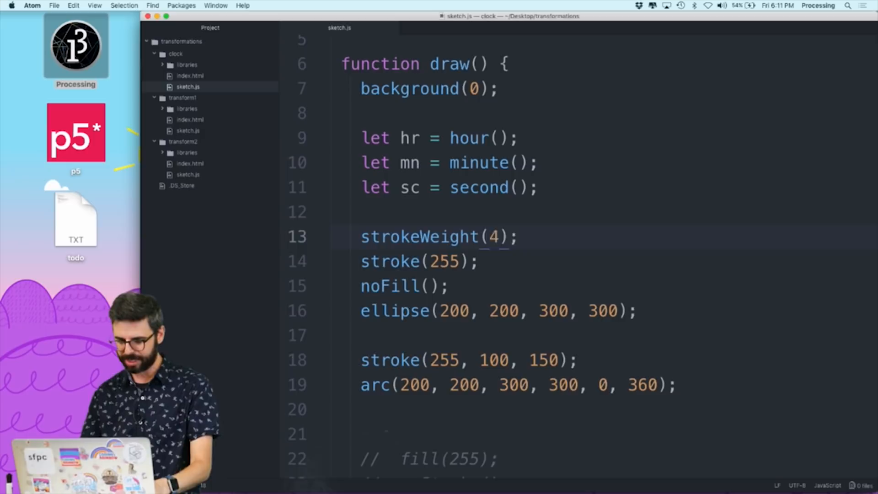
Adjust the arc's end angle to 180 and switch to Chrome to reload the sketch
{"action": "type", "text": "8"}
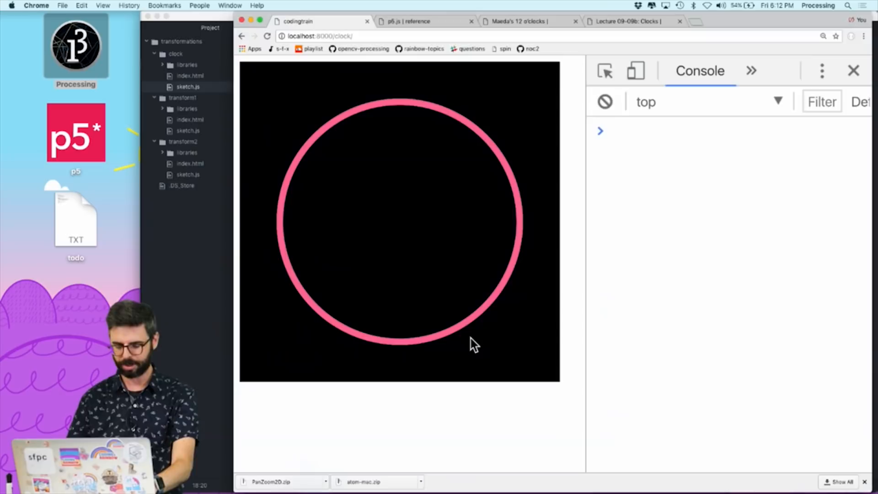
{"action": "key", "text": "cmd+tab"}
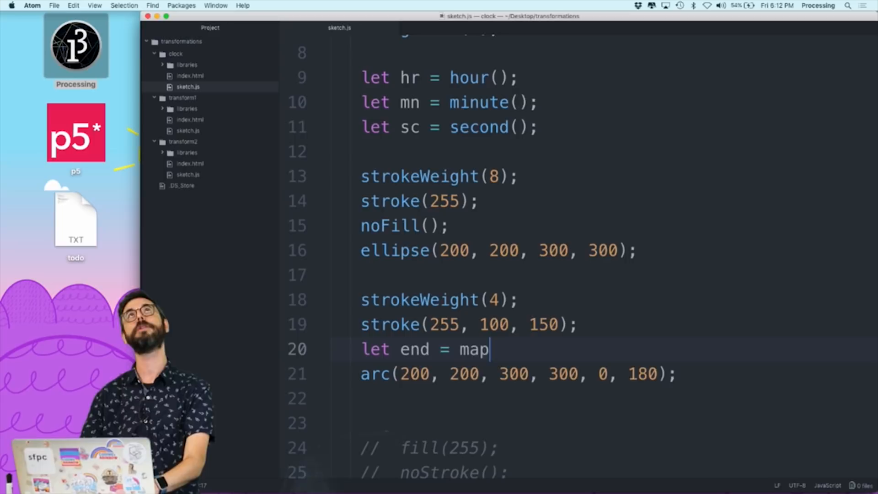
Map mouseX from 0–width to 0–360 as the arc's end angle and remove the white circle lines
{"action": "type", "text": "(mouseX, 0, width, 0, 360);"}
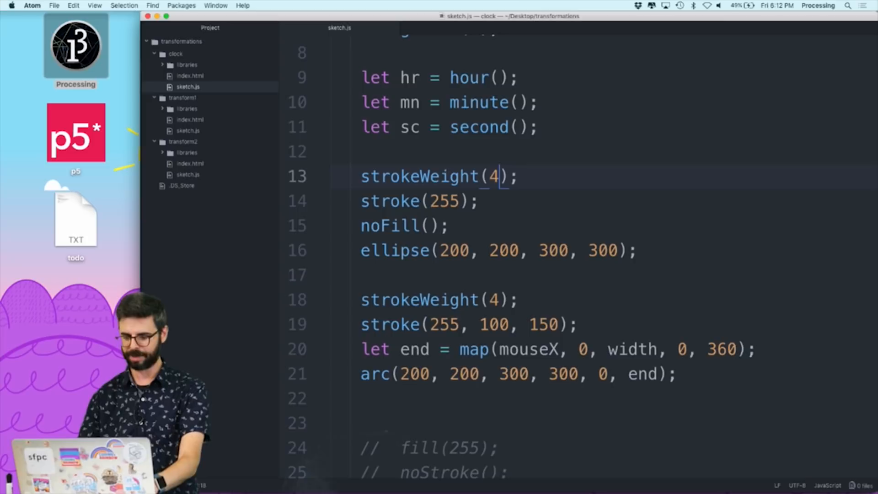
{"action": "key", "text": "backspace"}
{"action": "type", "text": "8"}
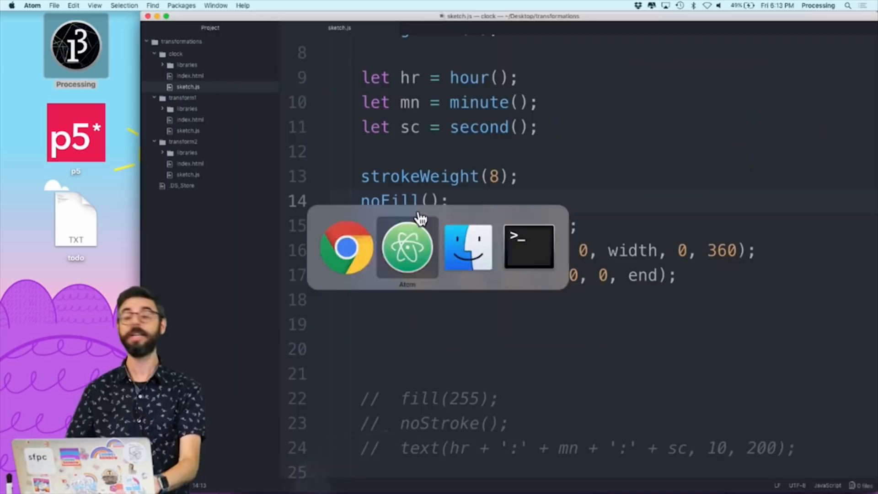
Try PIE mode on the pink arc, then switch to Chrome to check the result
{"action": "left_click", "coordinate": [408, 246]}
{"action": "type", "text": ", PIE"}
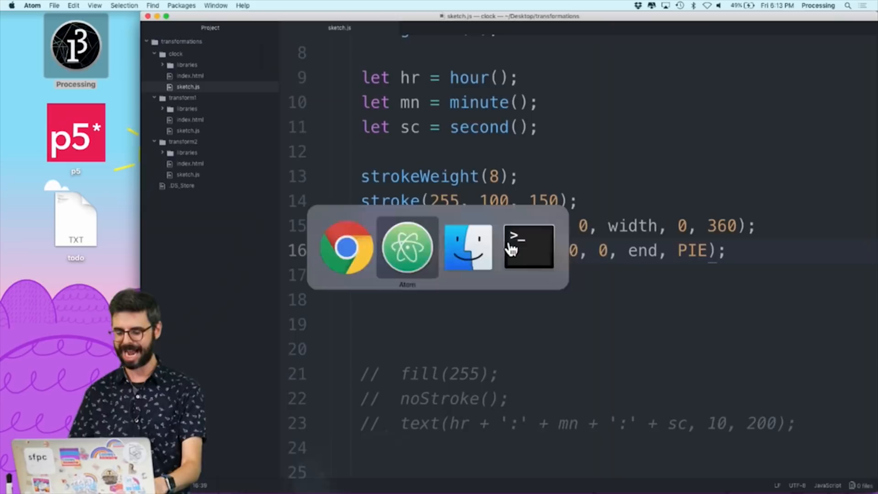
{"action": "left_click", "coordinate": [346, 246]}
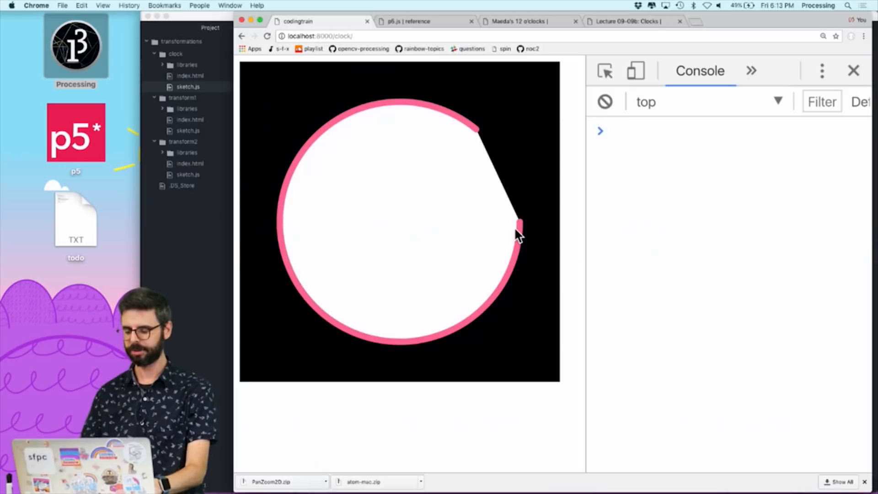
{"action": "key", "text": "cmd+tab"}
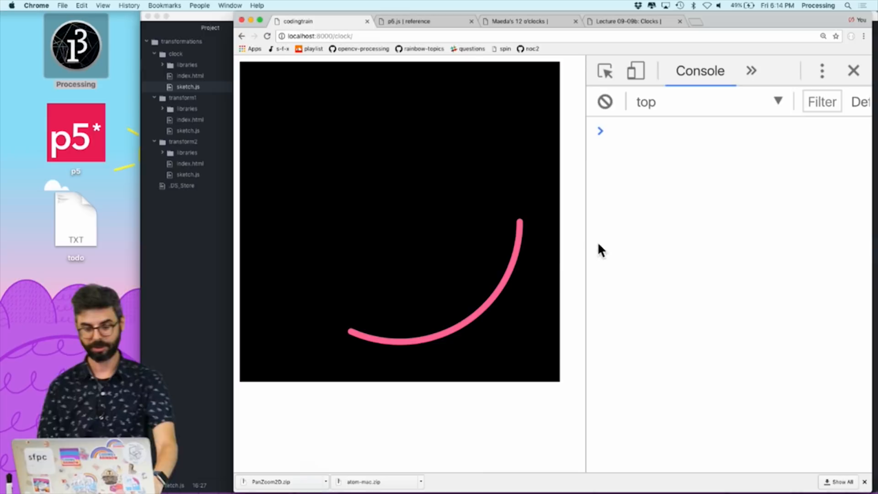
Switch to Chrome to view the arc end mapped from sc 0–60 to 0–360
{"action": "key", "text": "cmd+tab"}
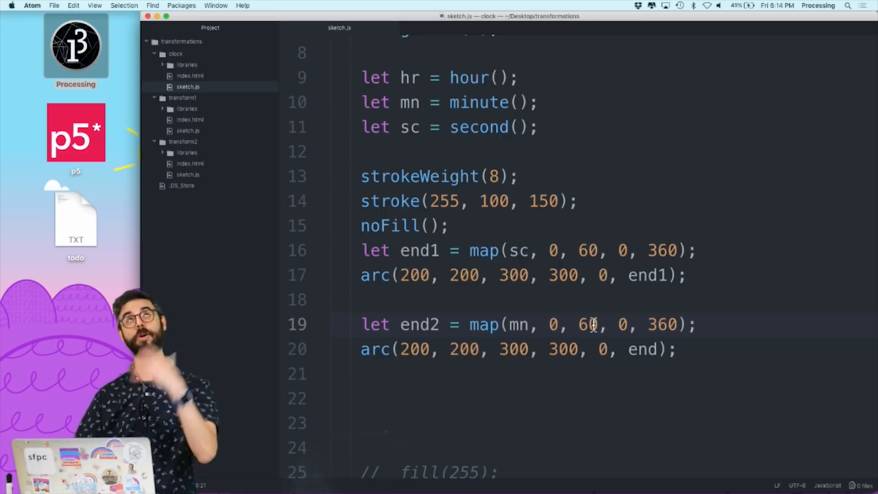
Select the end variable to rename it end1 before adding the minutes-mapped end2 arc
{"action": "double_click", "coordinate": [513, 349]}
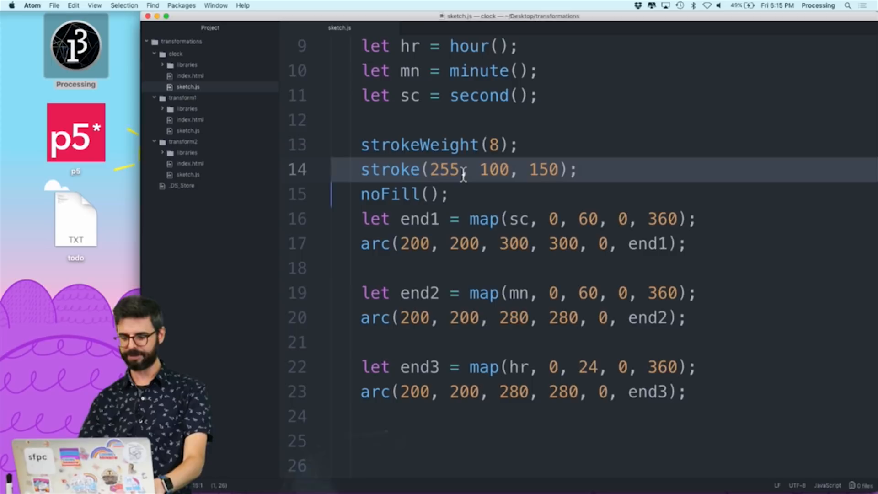
Add a stroke(150, 100, 150) colour call before the minute arc
{"action": "type", "text": "stroke(150, 100, 150);"}
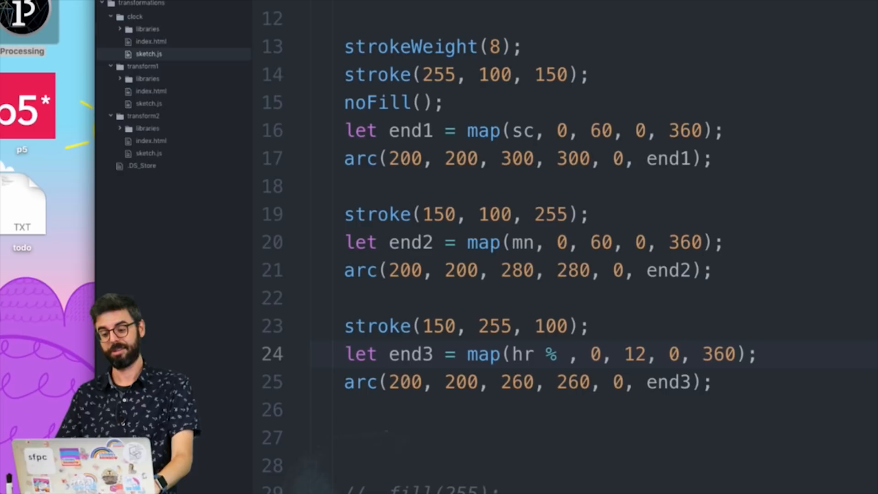
Remap the hour angle over 12 hours with hr % 12 mapped from 0-12 to 0-360
{"action": "type", "text": "12"}
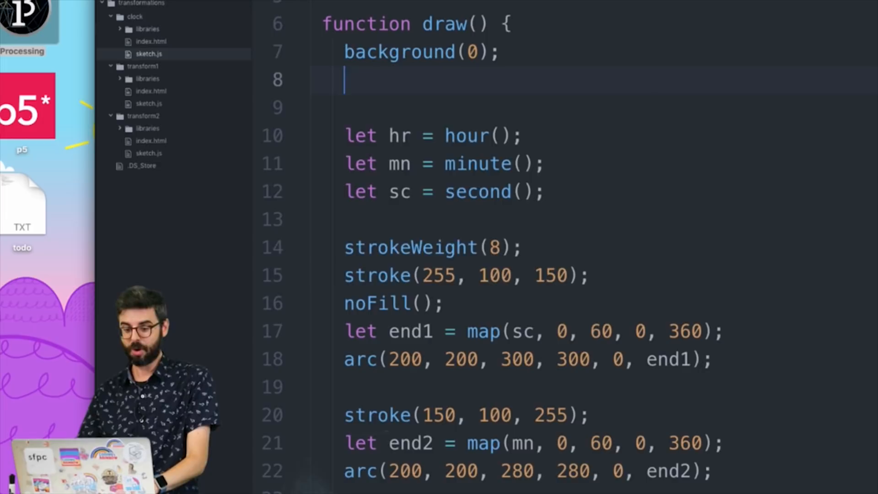
Add translate(200, 200) after the background call and switch to Chrome to check
{"action": "type", "text": "translate(200, 200);"}
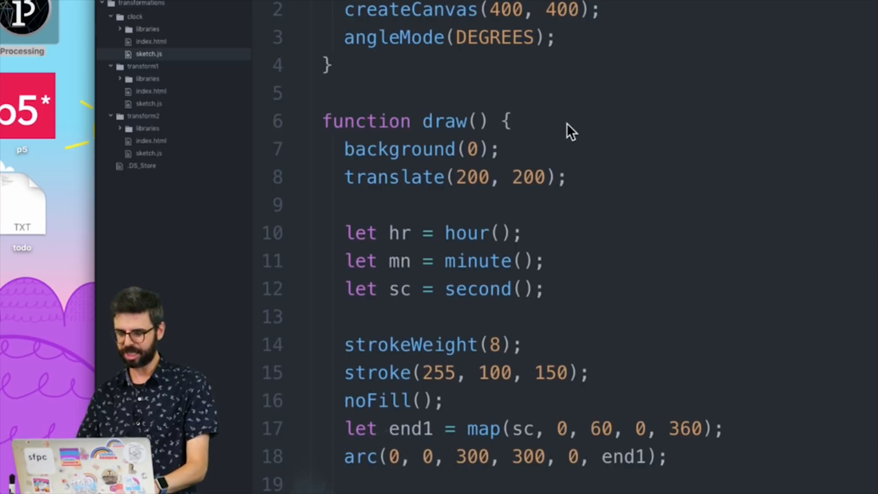
{"action": "key", "text": "cmd+tab"}
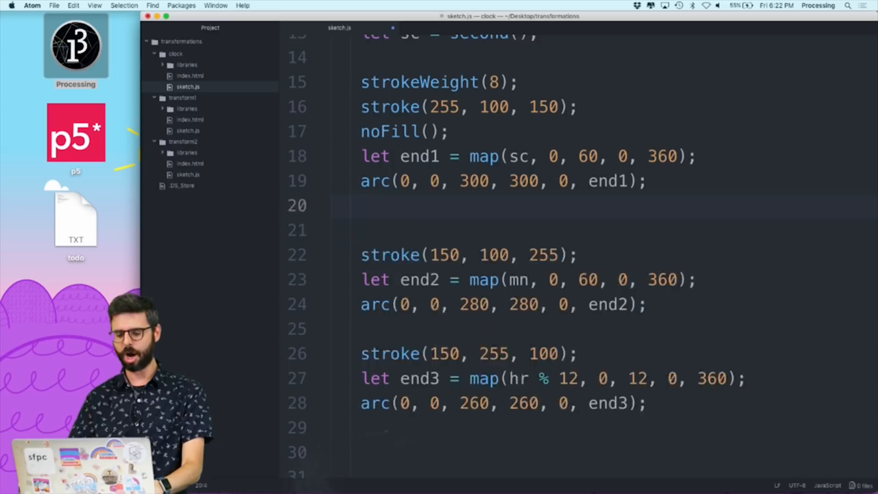
Draw a white line(0, 0, 100, 0) from the centre, rotated by the seconds angle
{"action": "type", "text": "line("}
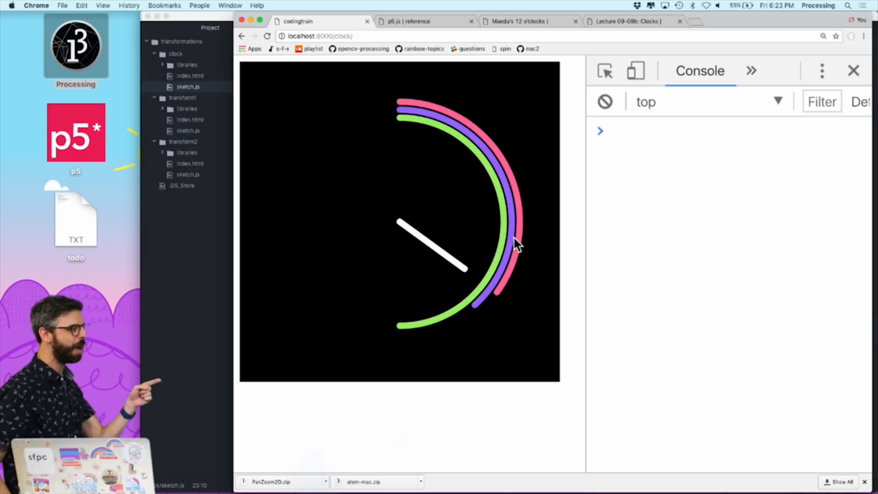
Switch between Chrome and Atom to run the sketch and return to the code
{"action": "key", "text": "cmd+tab"}
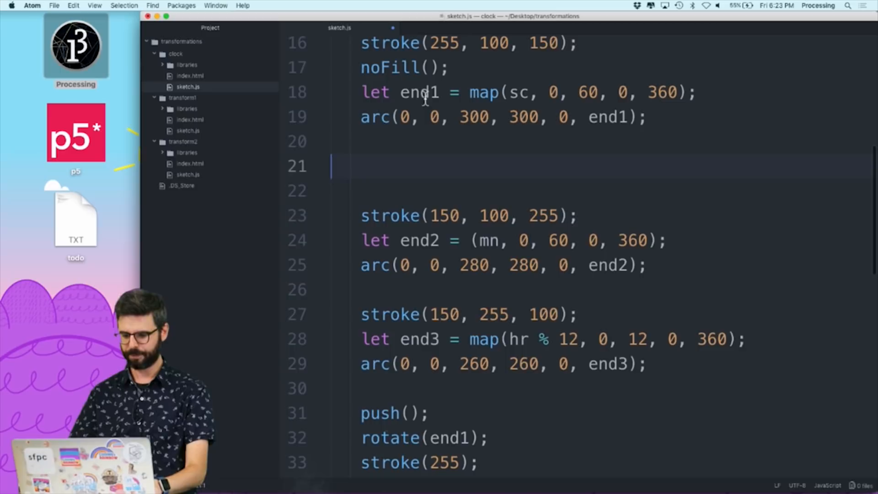
Rename end1 and end2 to secondAngle and minuteAngle, restoring the map call
{"action": "double_click", "coordinate": [418, 245]}
{"action": "type", "text": "minuteAgl"}
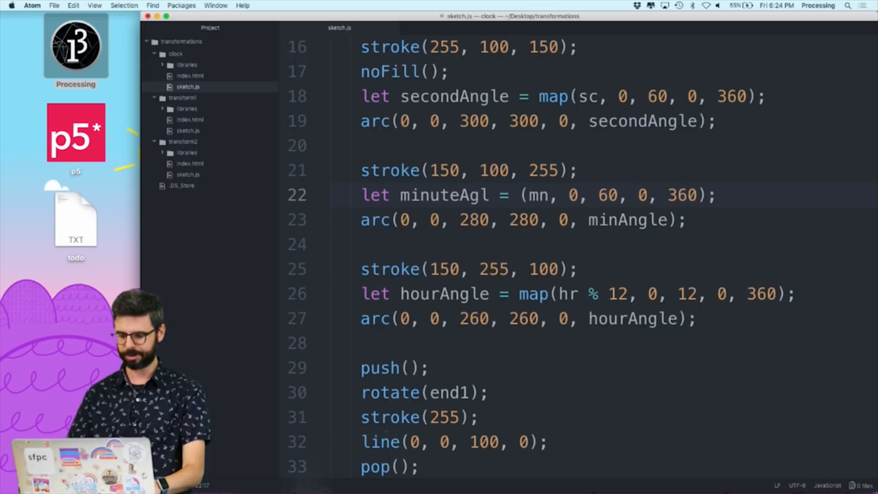
{"action": "type", "text": "map"}
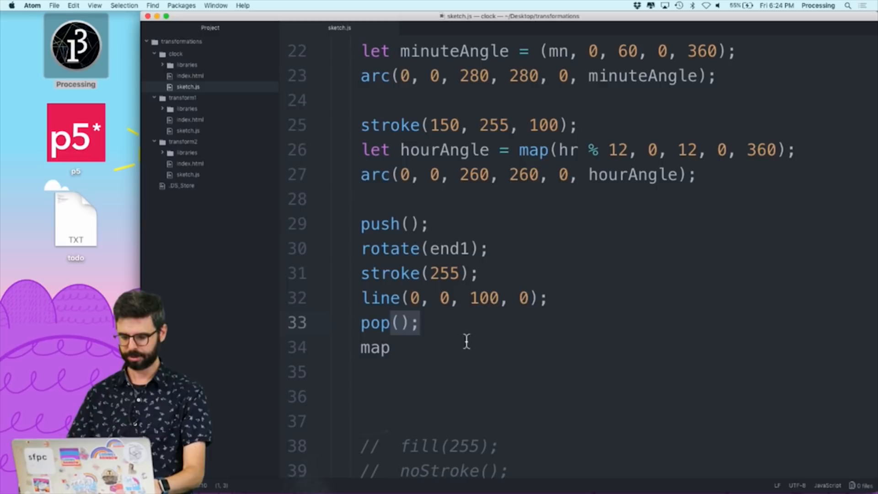
{"action": "type", "text": "secondANgle"}
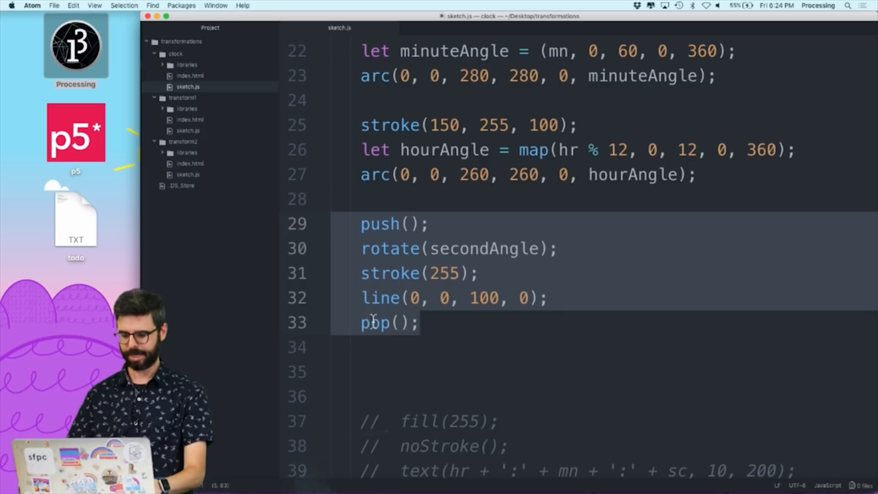
{"action": "type", "text": "minuteAn"}
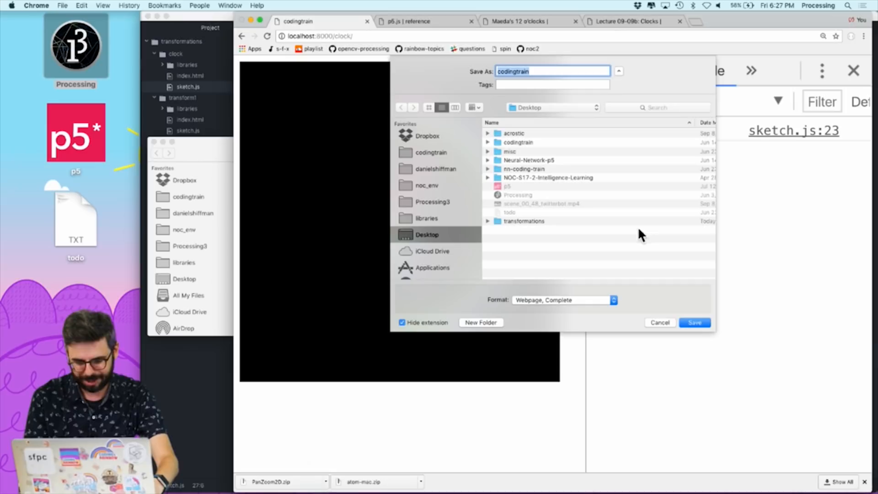
Cancel the Save As dialog so the clock can run in Chrome
{"action": "left_click", "coordinate": [660, 323]}
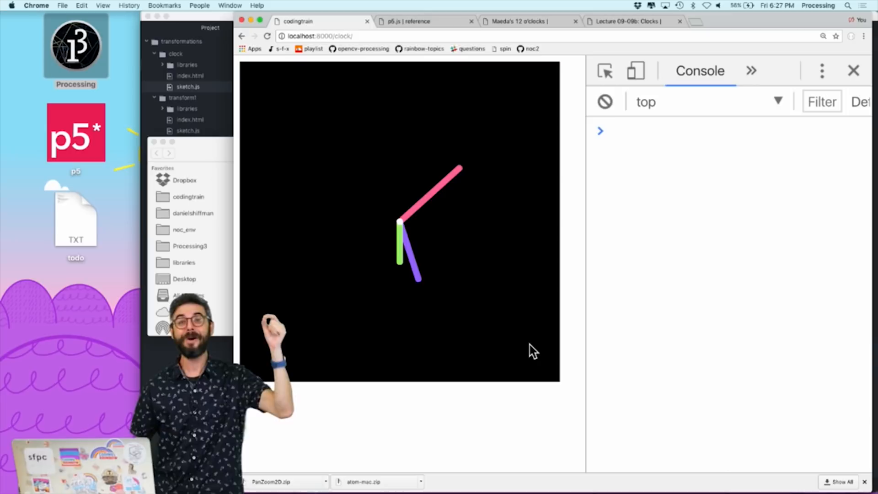